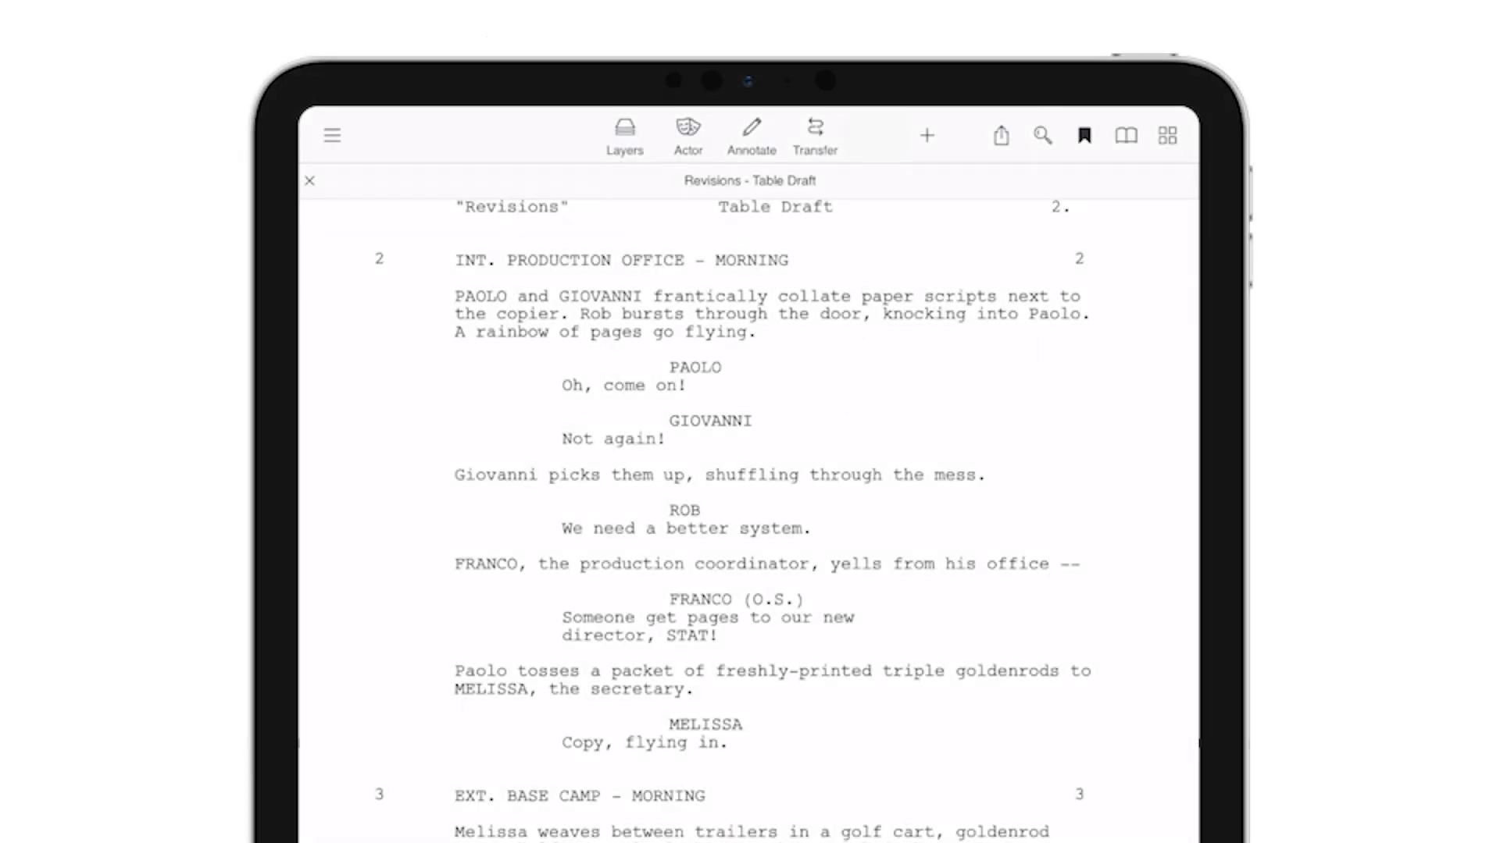
Switch the Revisions - Table Draft script to the Tagging toolbar.
{"action": "left_click", "coordinate": [878, 135]}
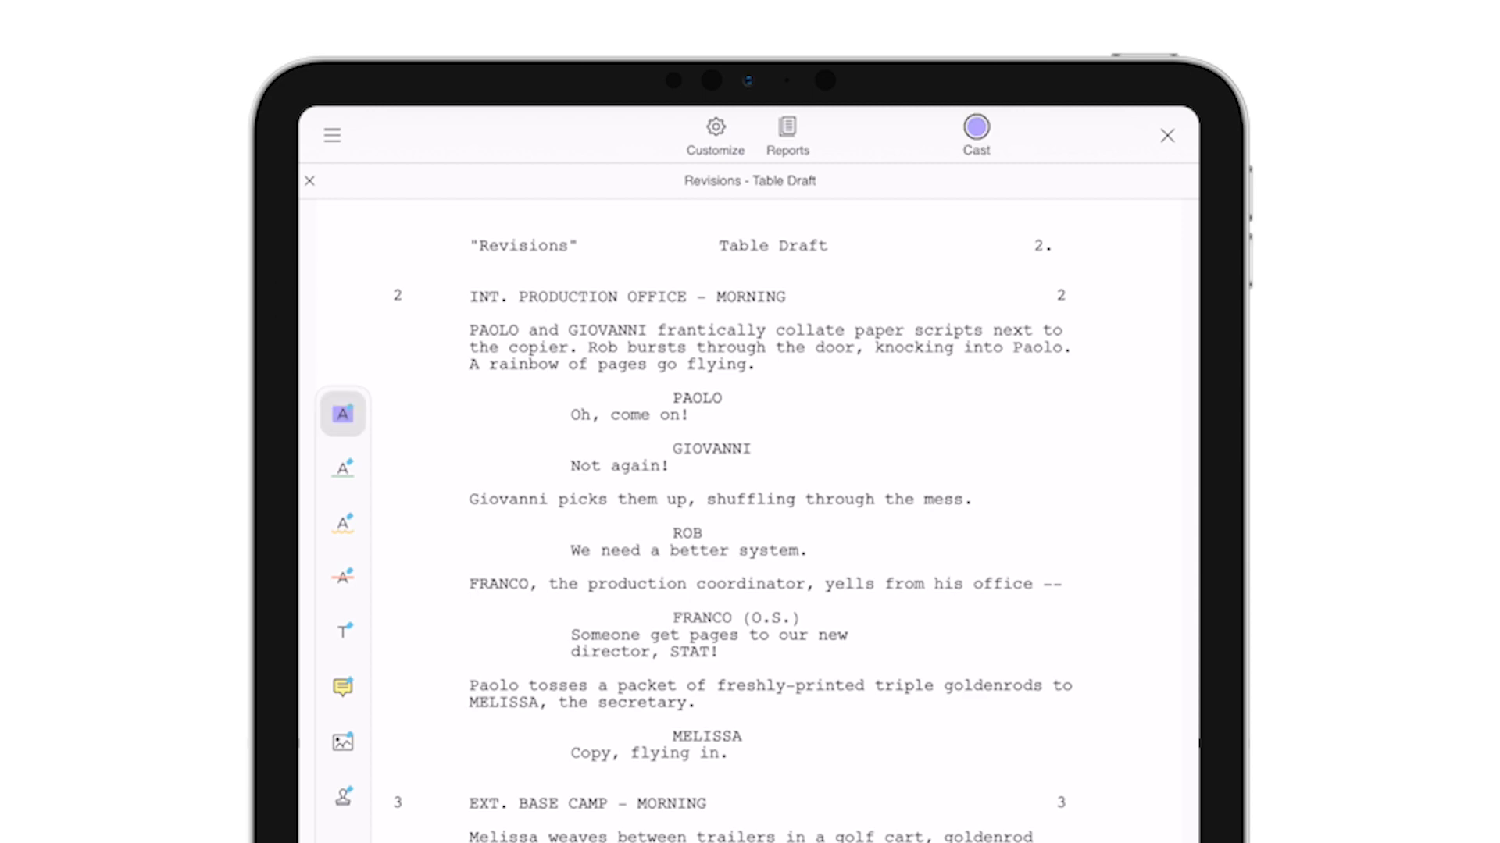
Tag the words 'paper scripts' with the Property category.
{"action": "left_click", "coordinate": [976, 127]}
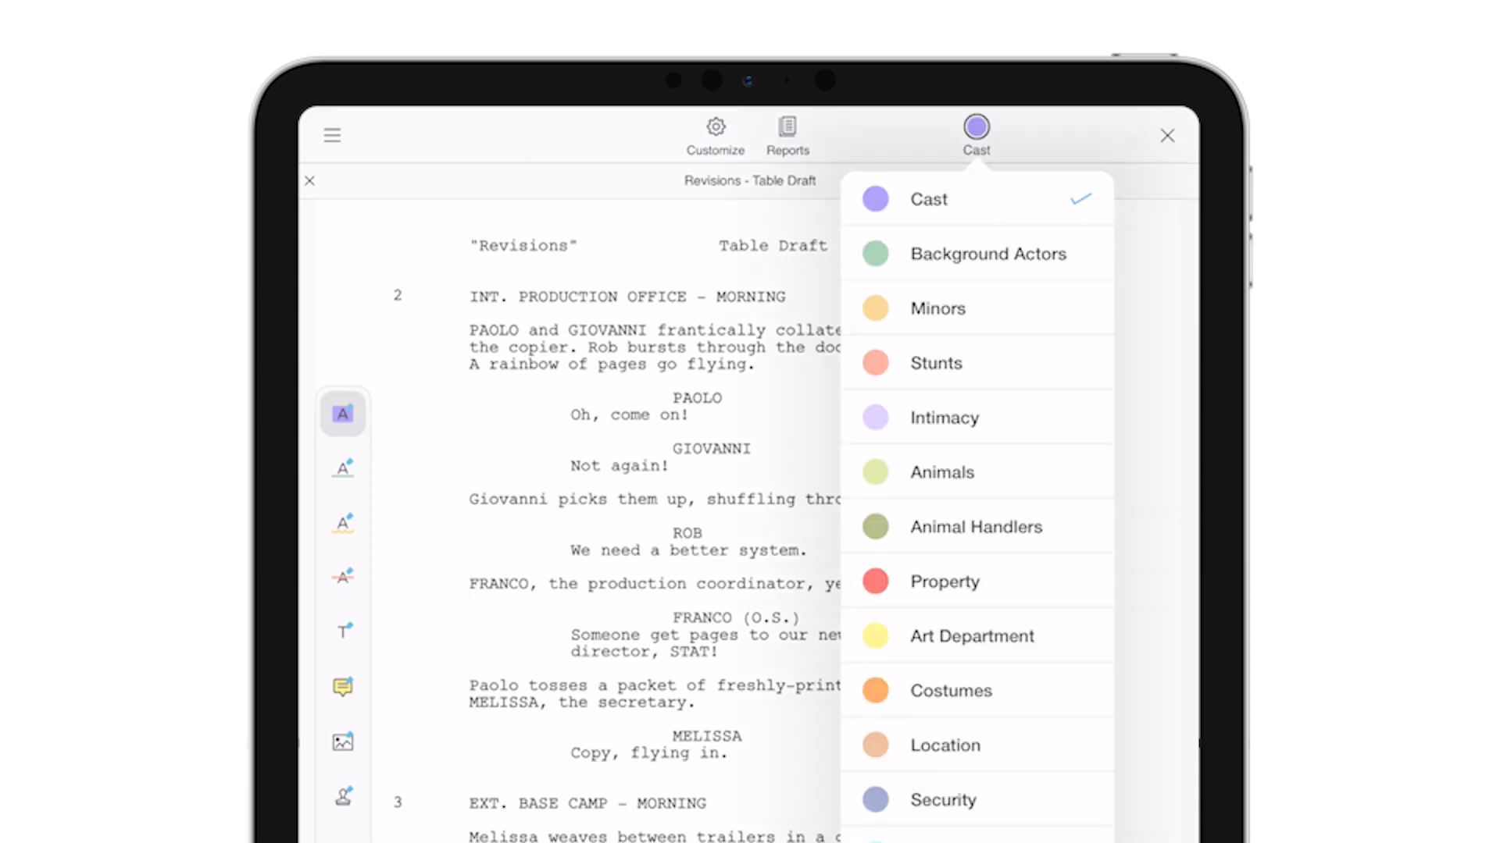
{"action": "left_click", "coordinate": [944, 581]}
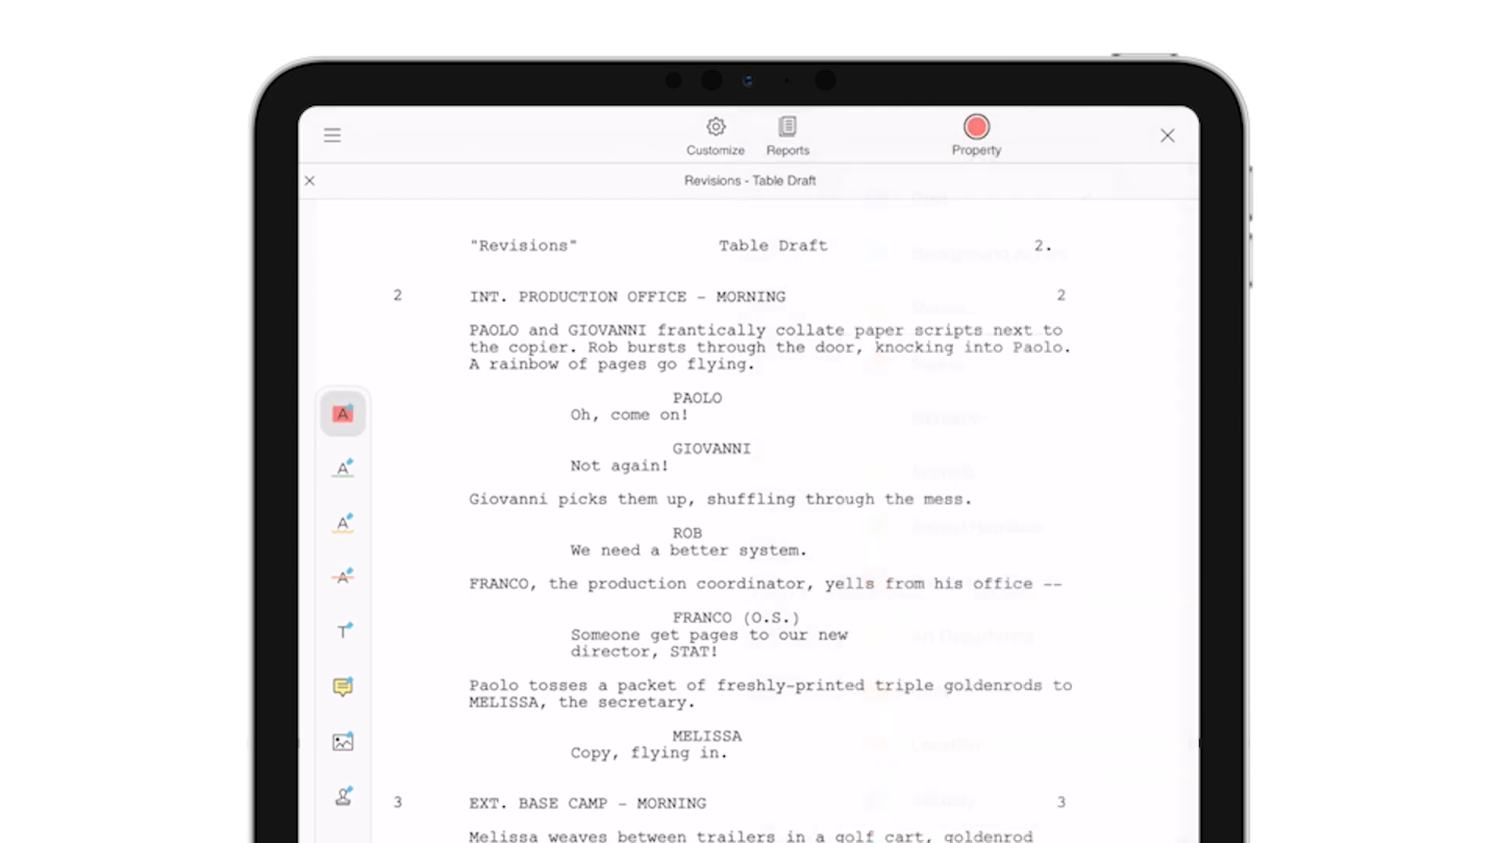
{"action": "double_click", "coordinate": [884, 330]}
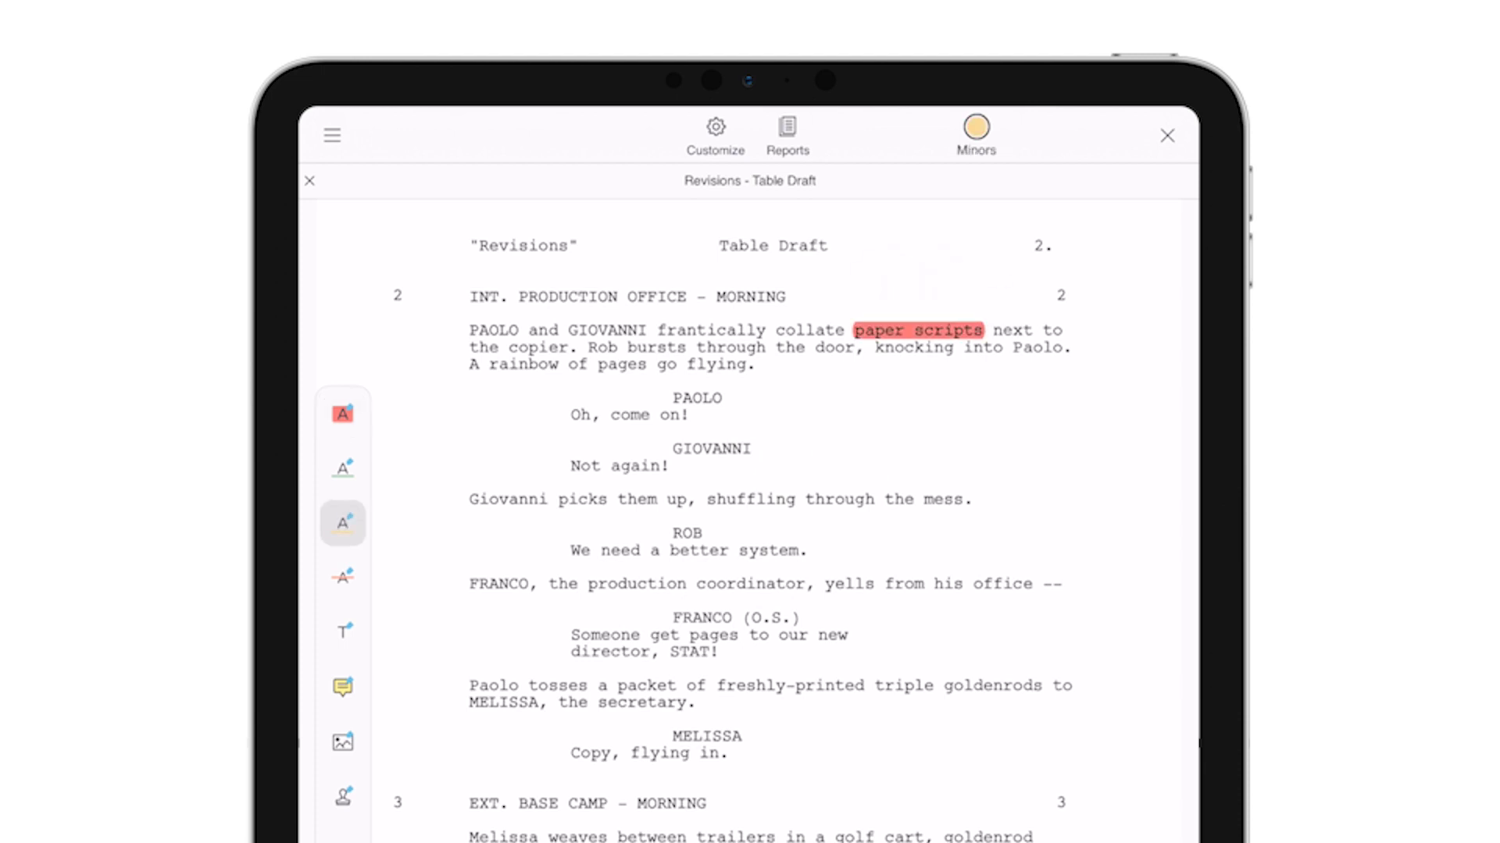
Tag Rob bursting through the door, knocking into Paolo, as Stunts.
{"action": "left_click", "coordinate": [975, 128]}
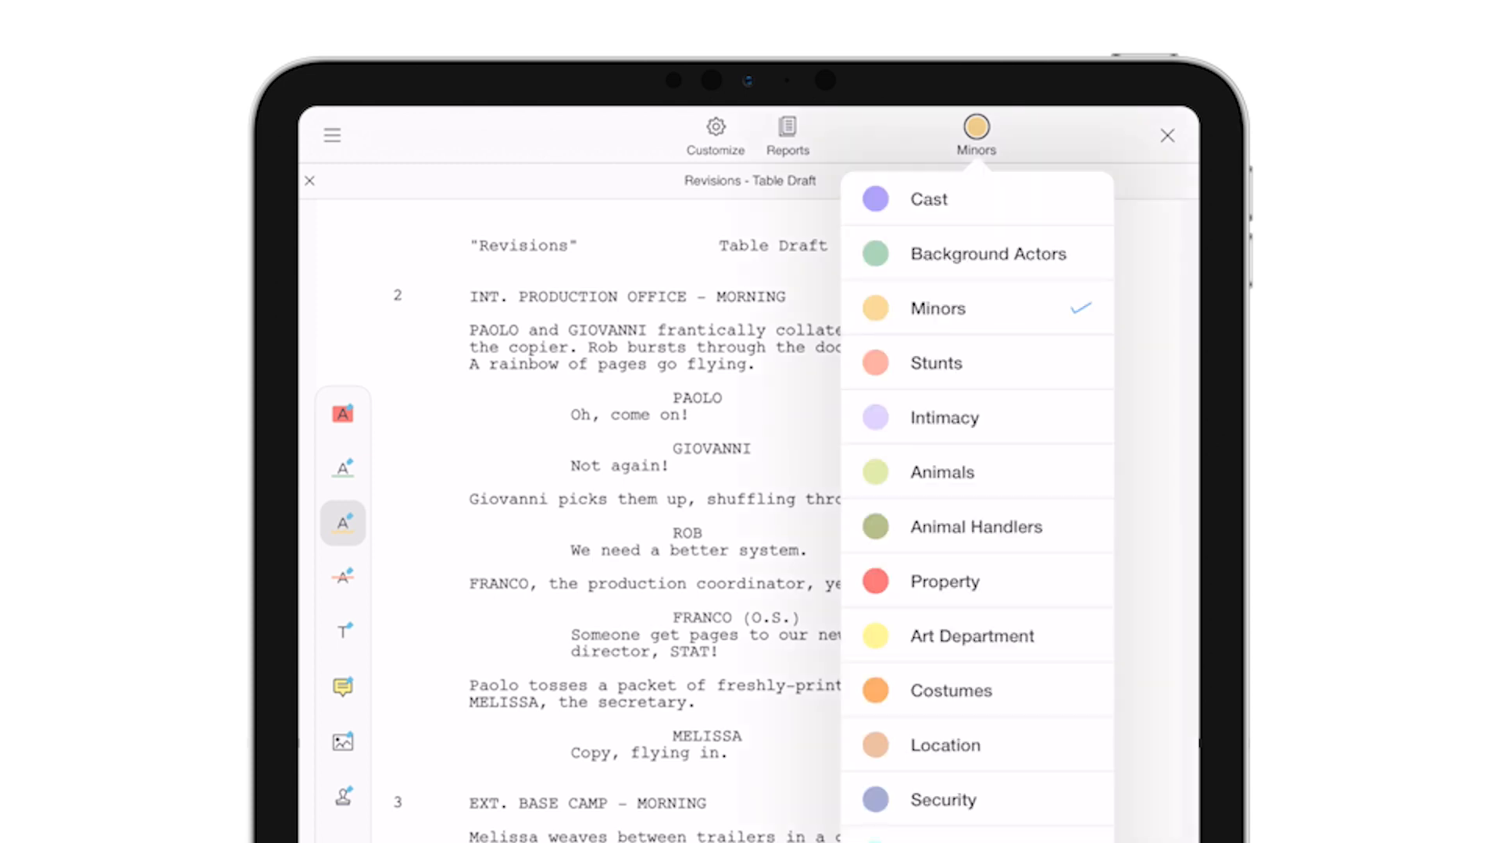
{"action": "left_click", "coordinate": [936, 362]}
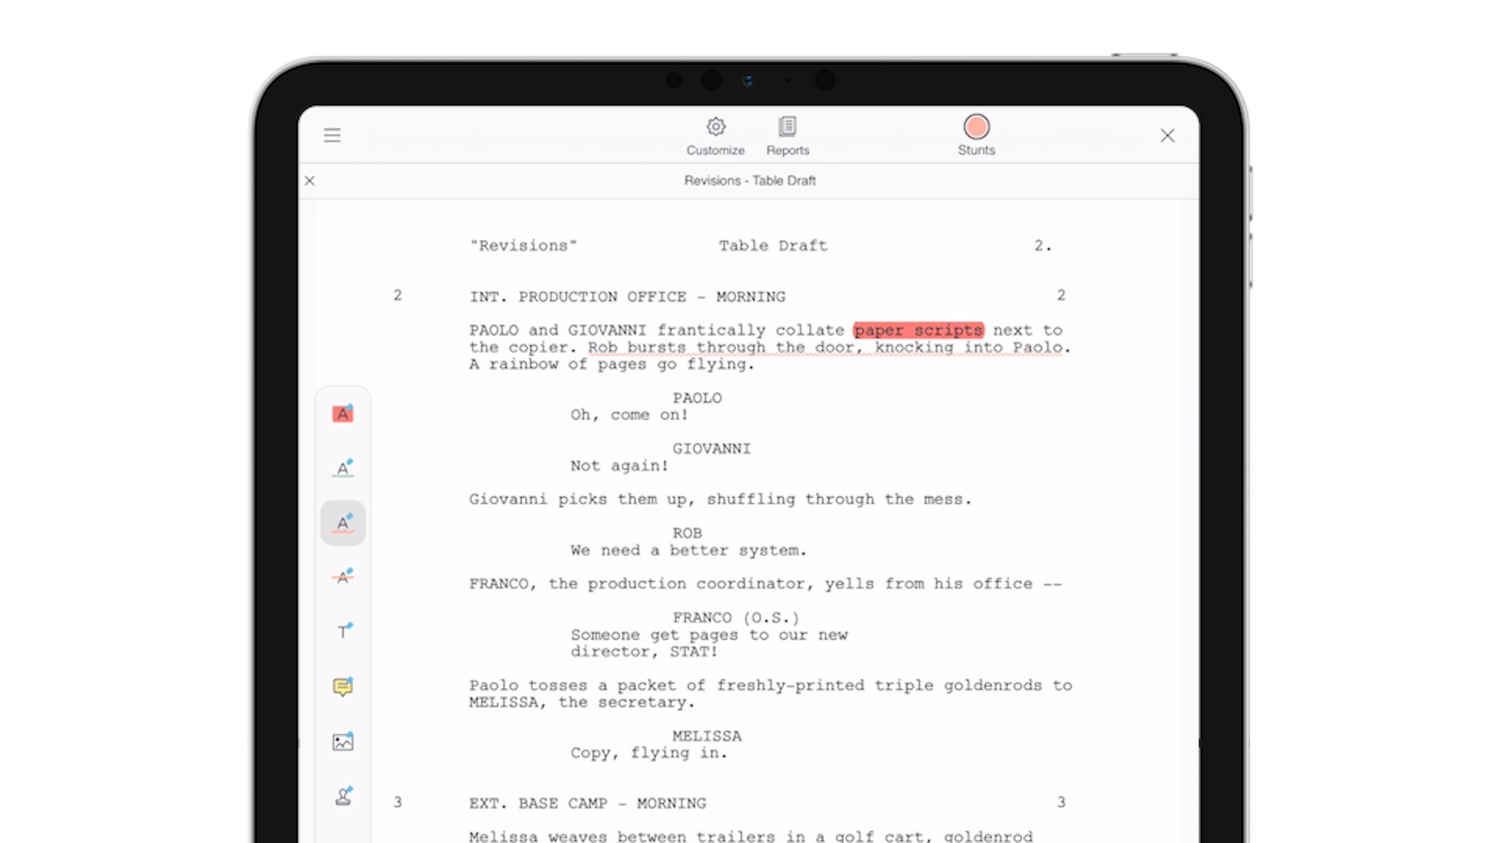
{"action": "left_click", "coordinate": [715, 134]}
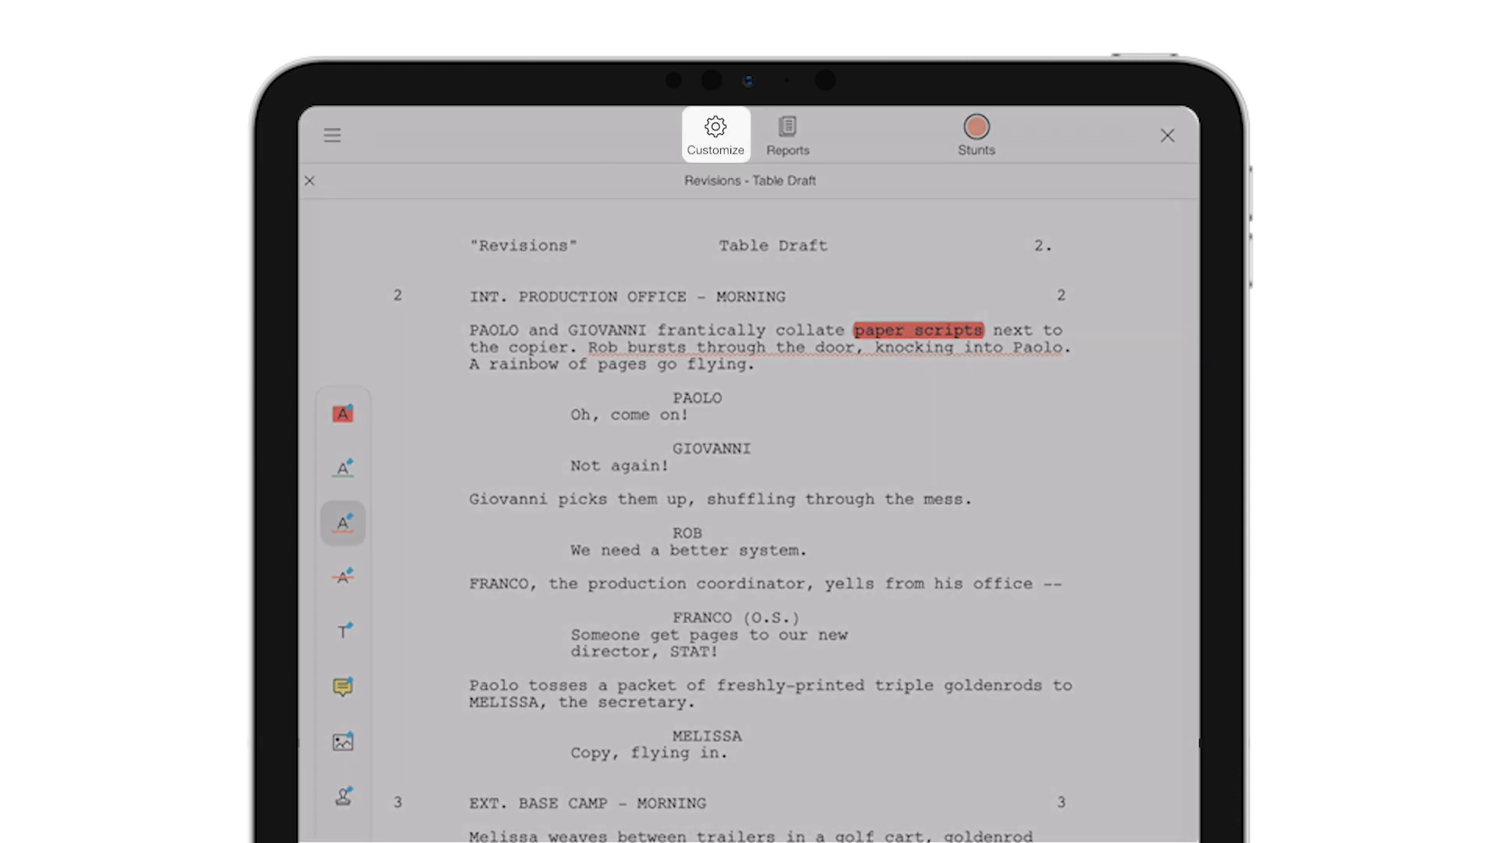
In Customize, begin a new category named 'Things to Ignor', then dismiss the prompt.
{"action": "left_click", "coordinate": [715, 133]}
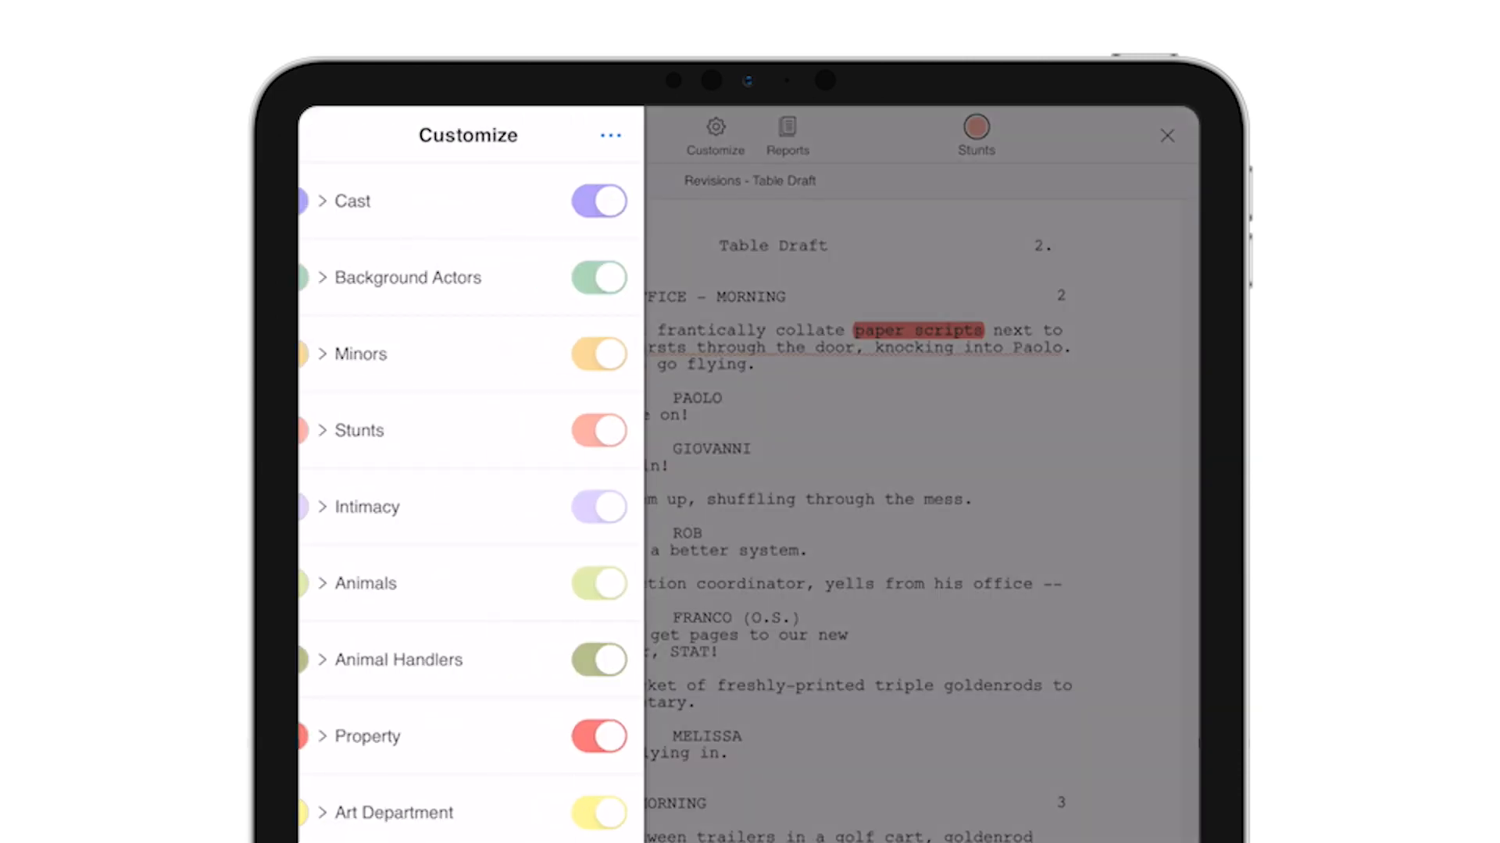
{"action": "left_click", "coordinate": [610, 135]}
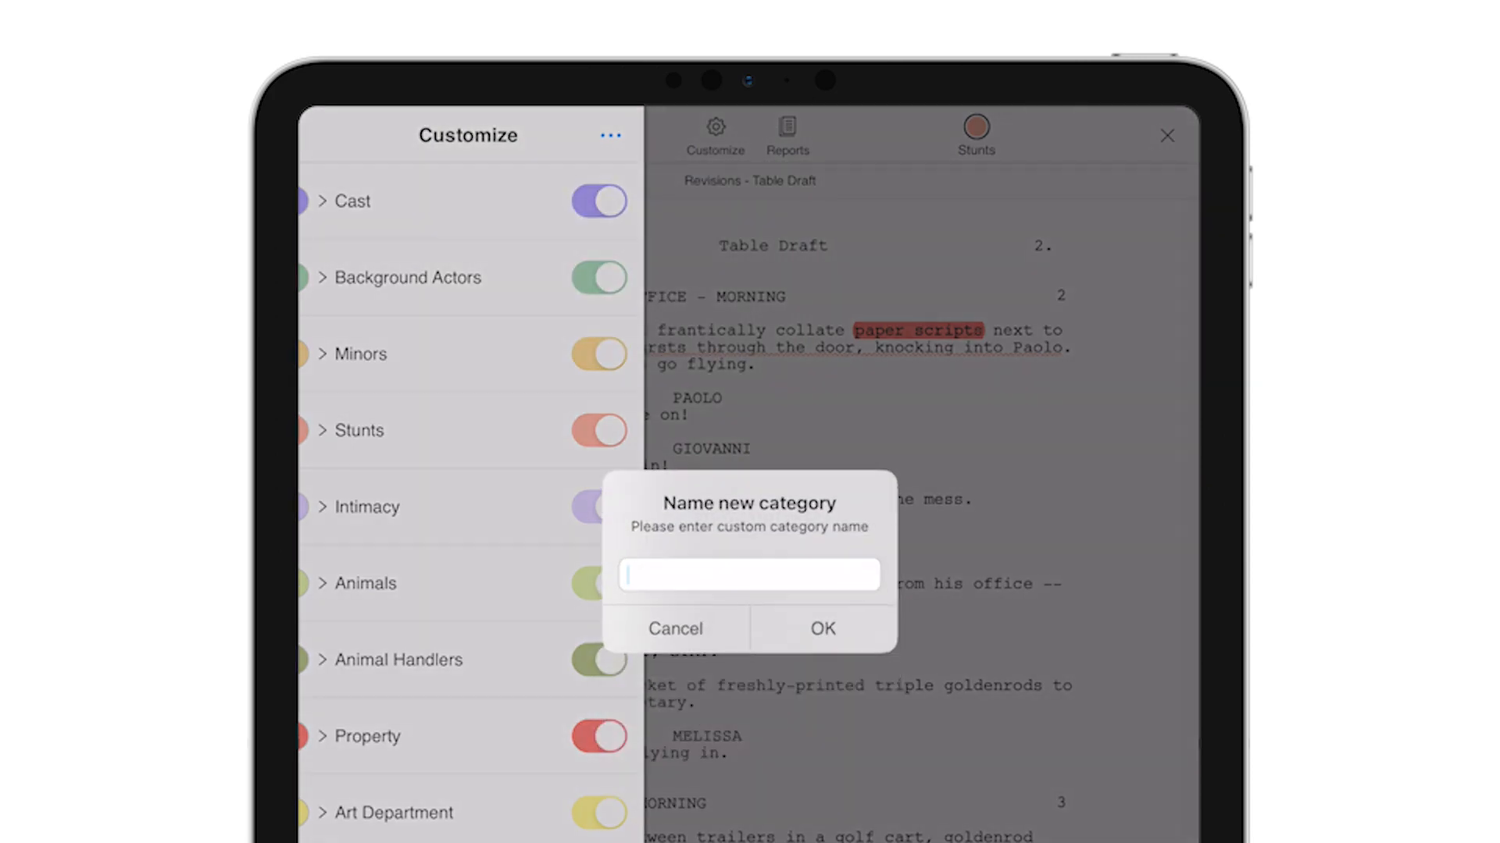
{"action": "type", "text": "Things to Ignor"}
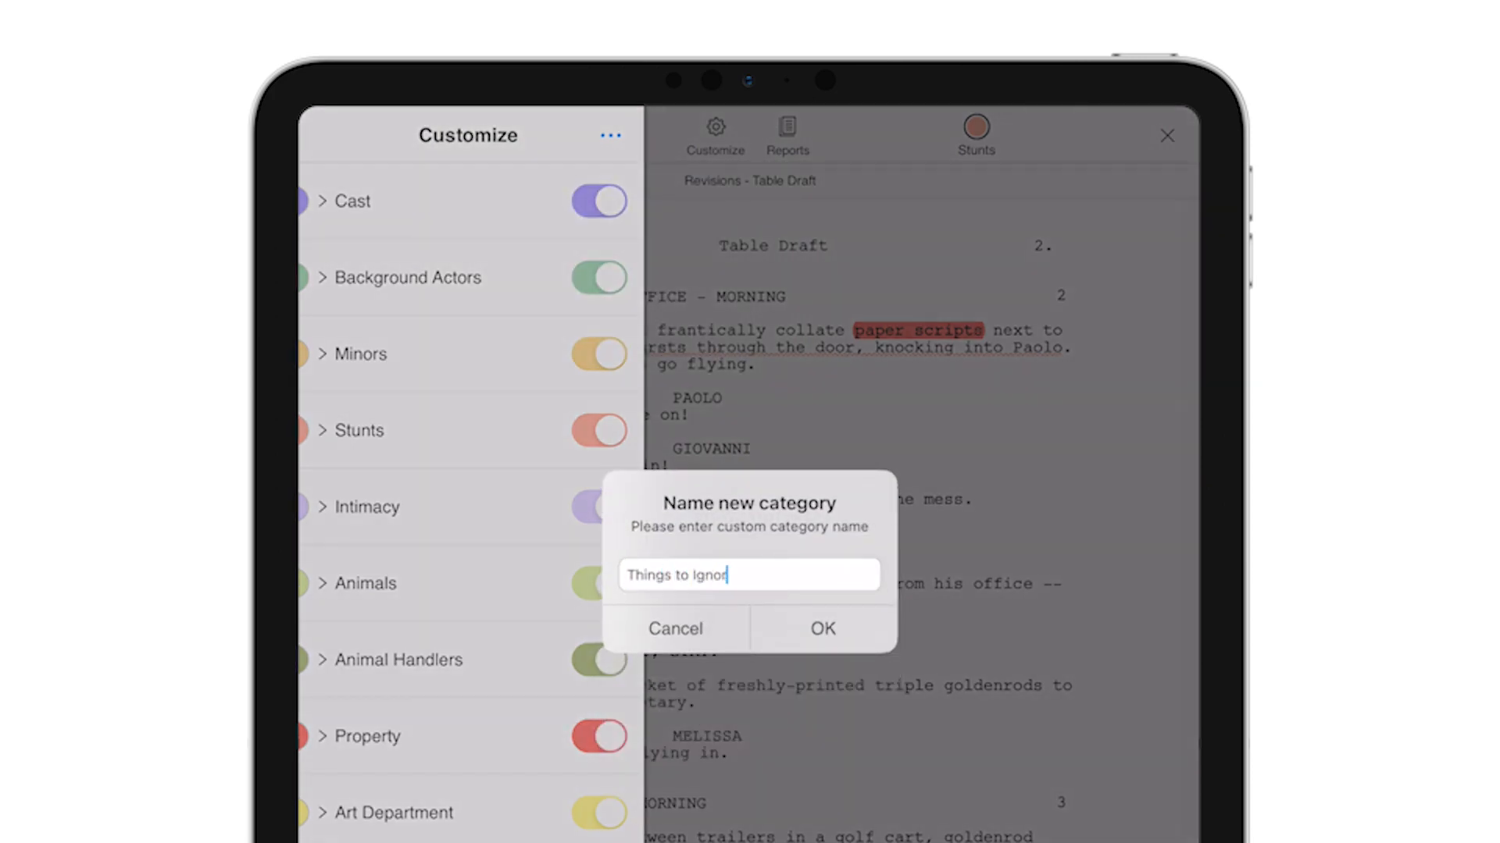
{"action": "left_click", "coordinate": [822, 629]}
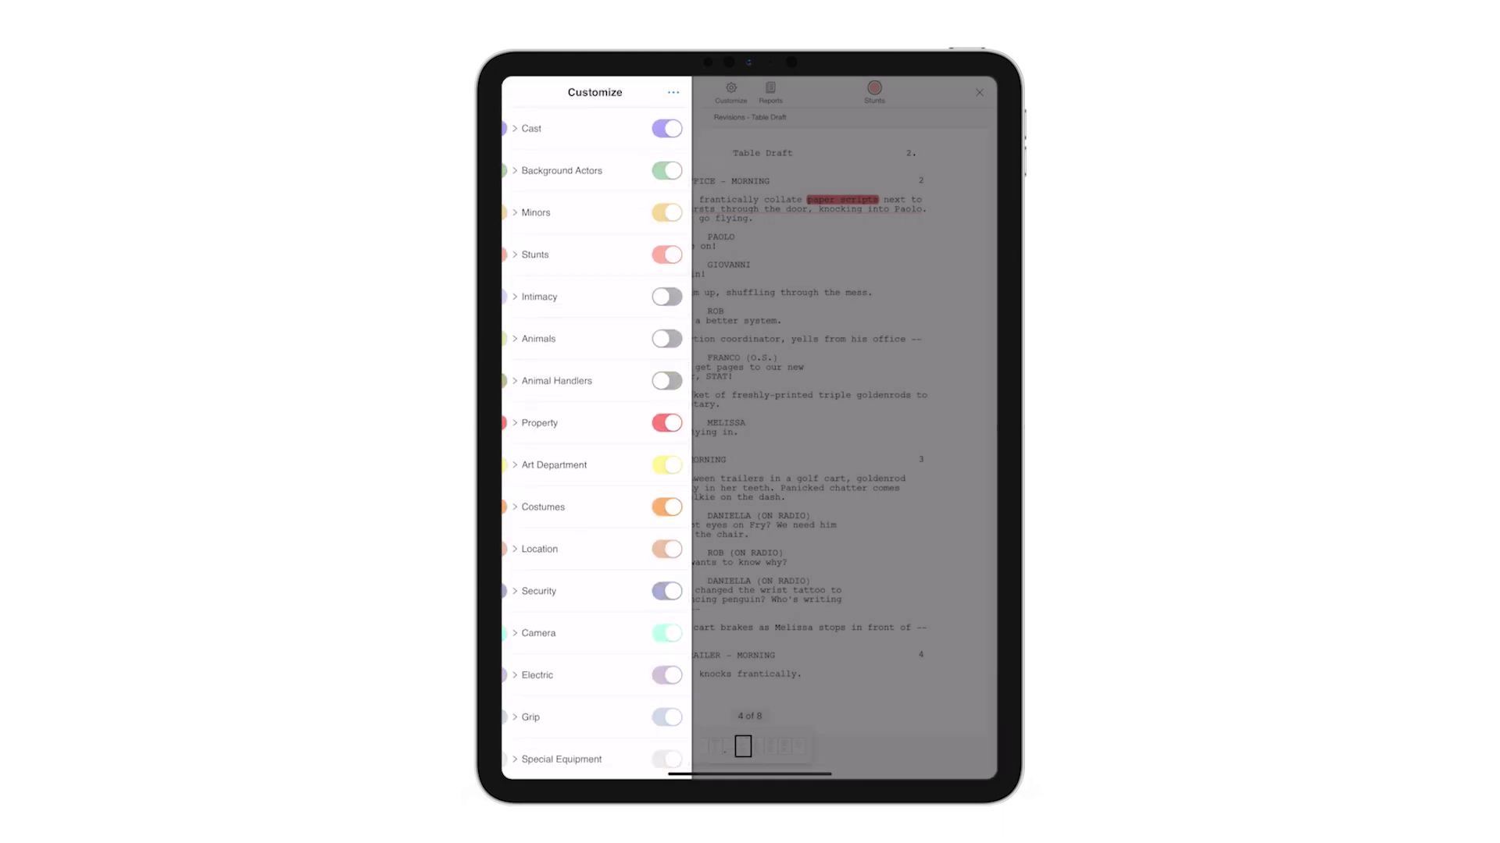
Reorder the category list so Costumes sits right below Background Actors.
{"action": "left_click", "coordinate": [671, 92]}
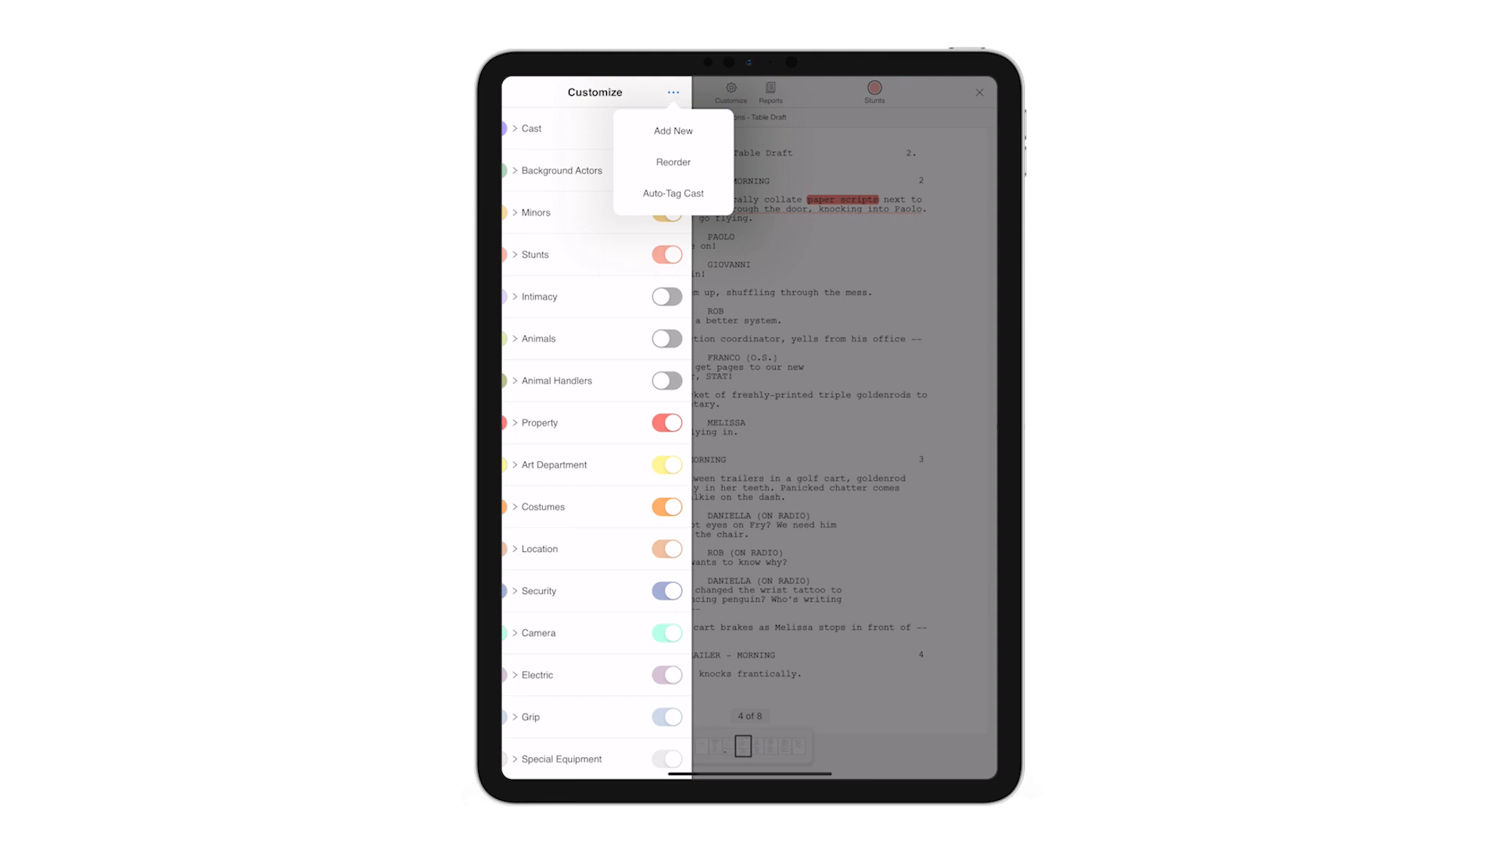
{"action": "left_click", "coordinate": [673, 163]}
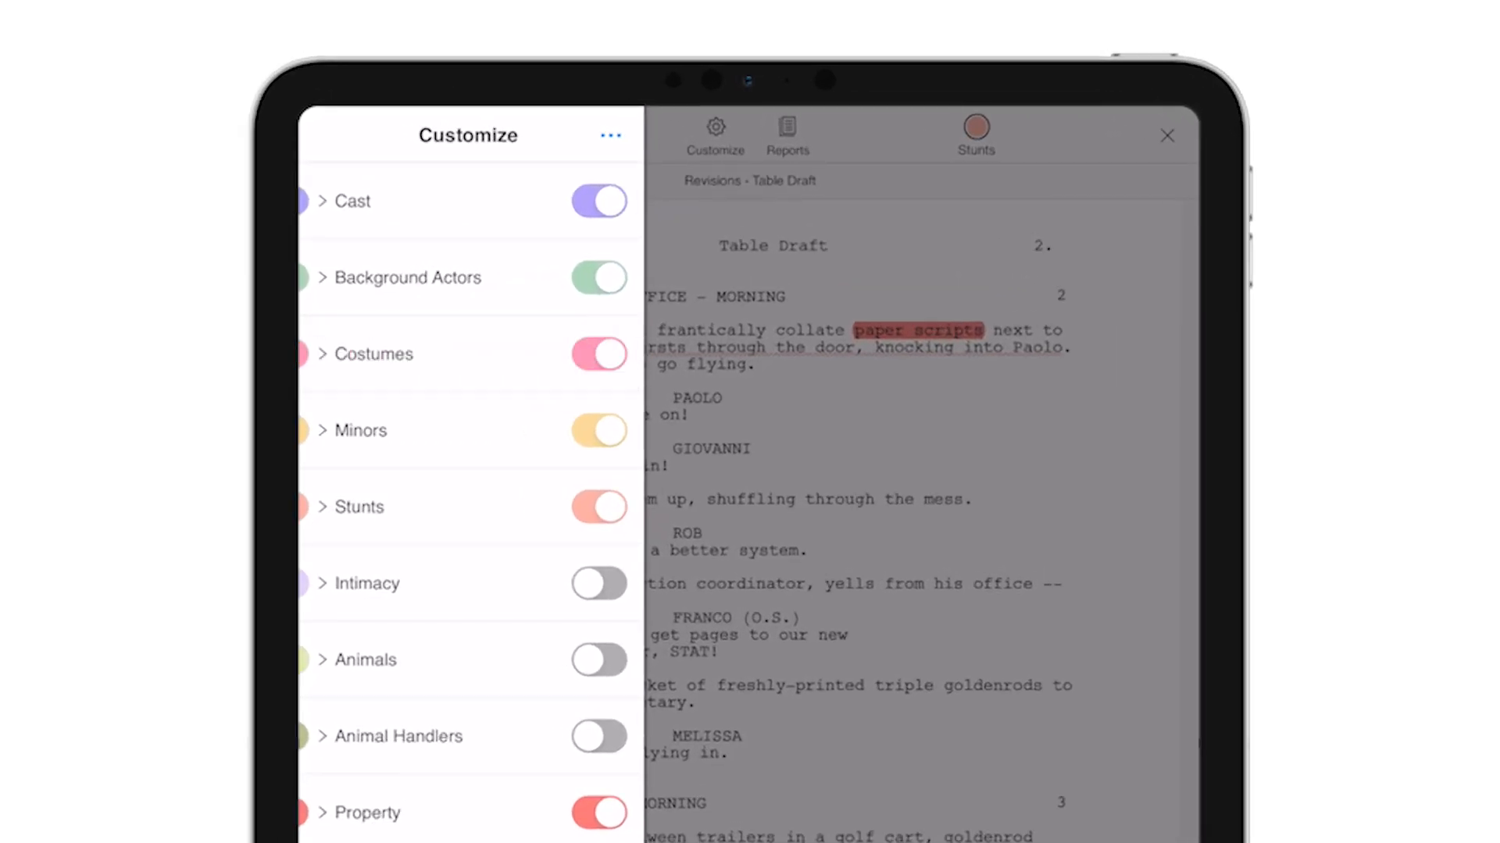
{"action": "left_click", "coordinate": [786, 133]}
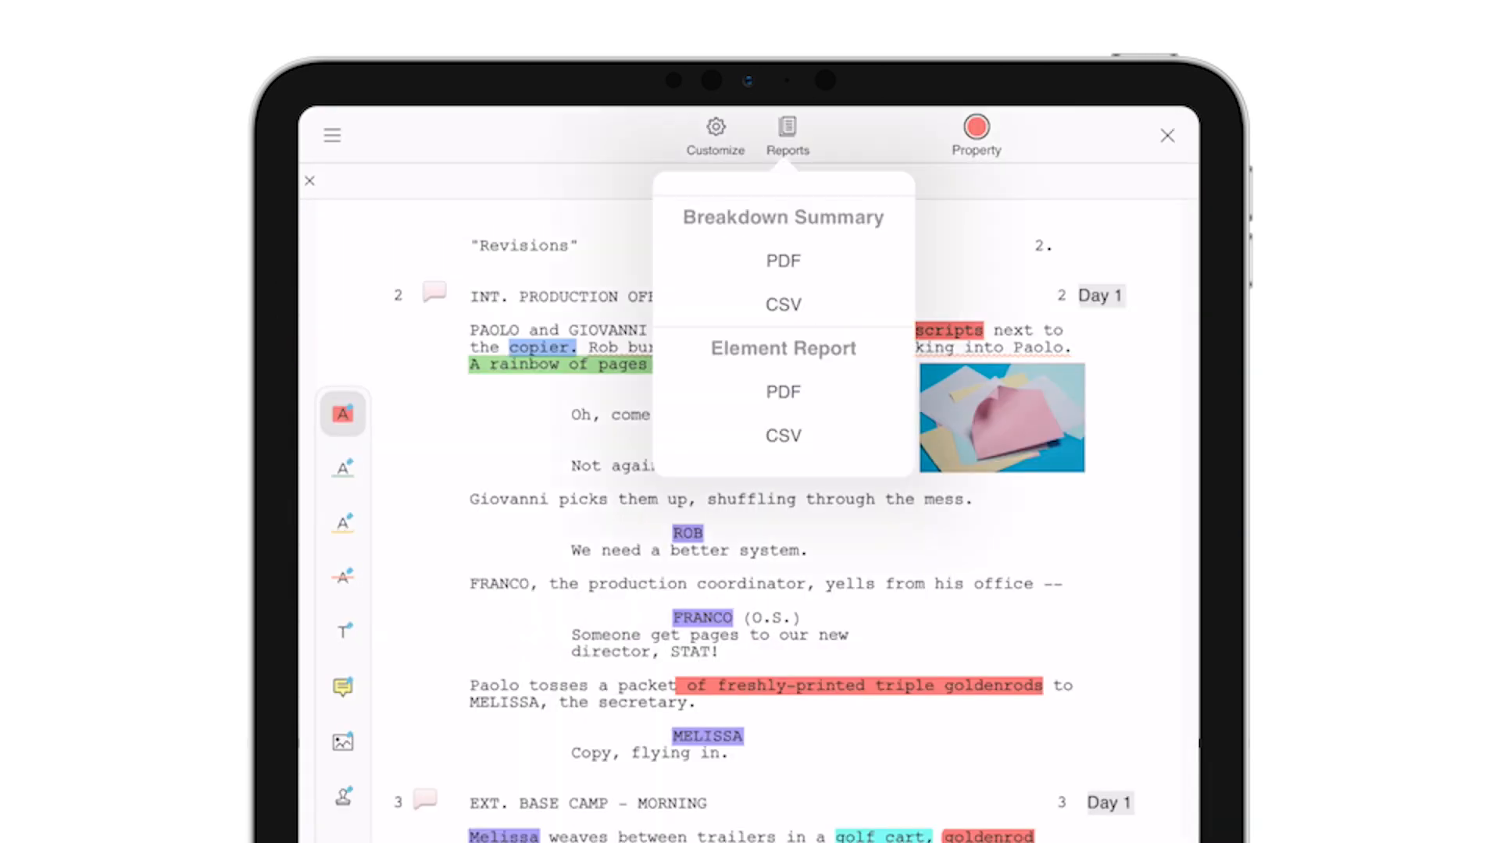
Export the Element Report as a PDF and scroll through its category entries.
{"action": "left_click", "coordinate": [782, 261]}
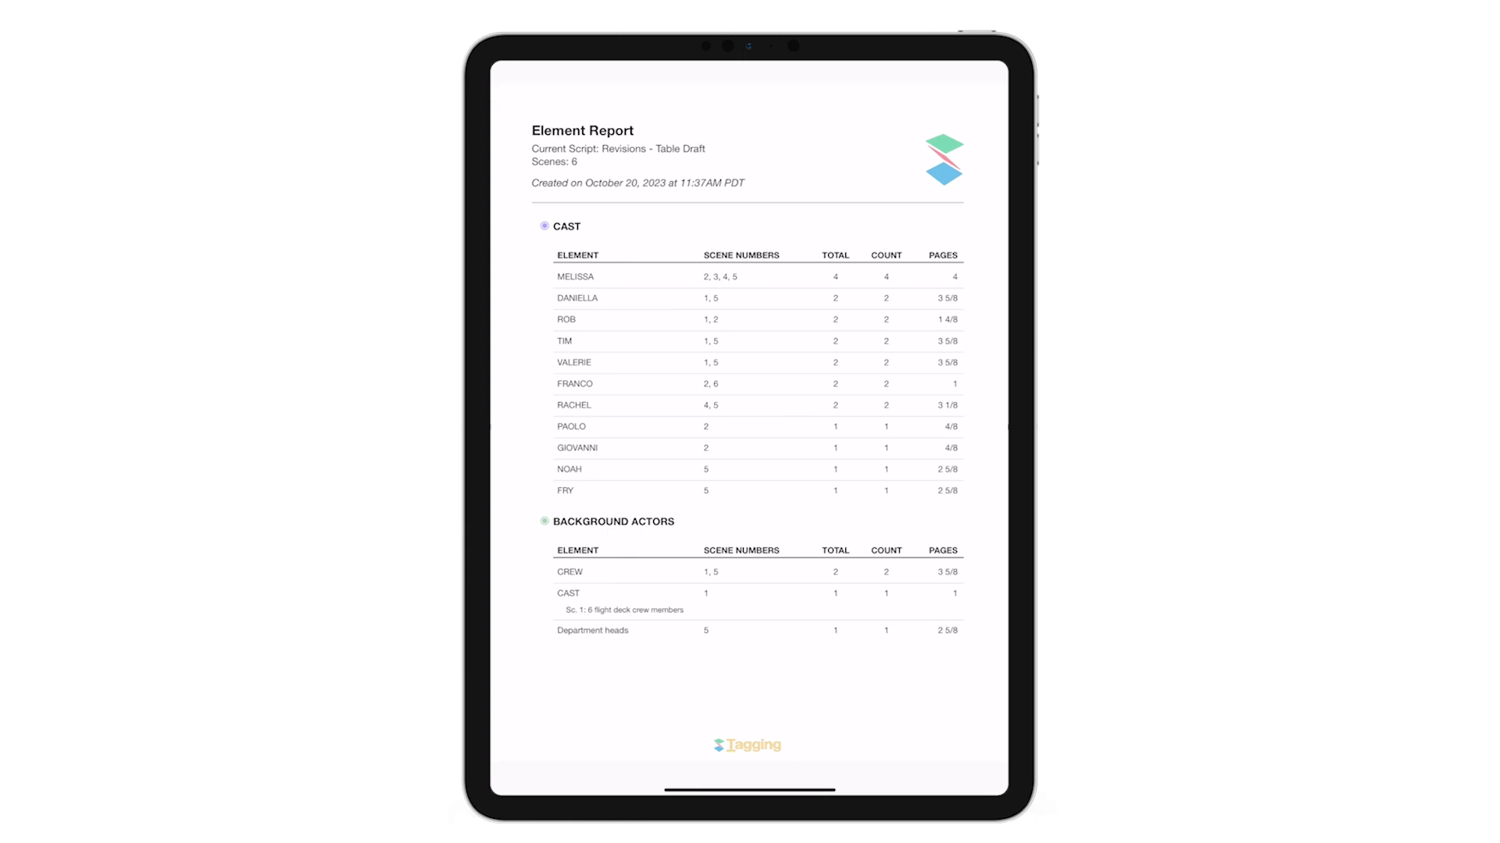
{"action": "scroll", "scroll_direction": "down", "scroll_amount": 3}
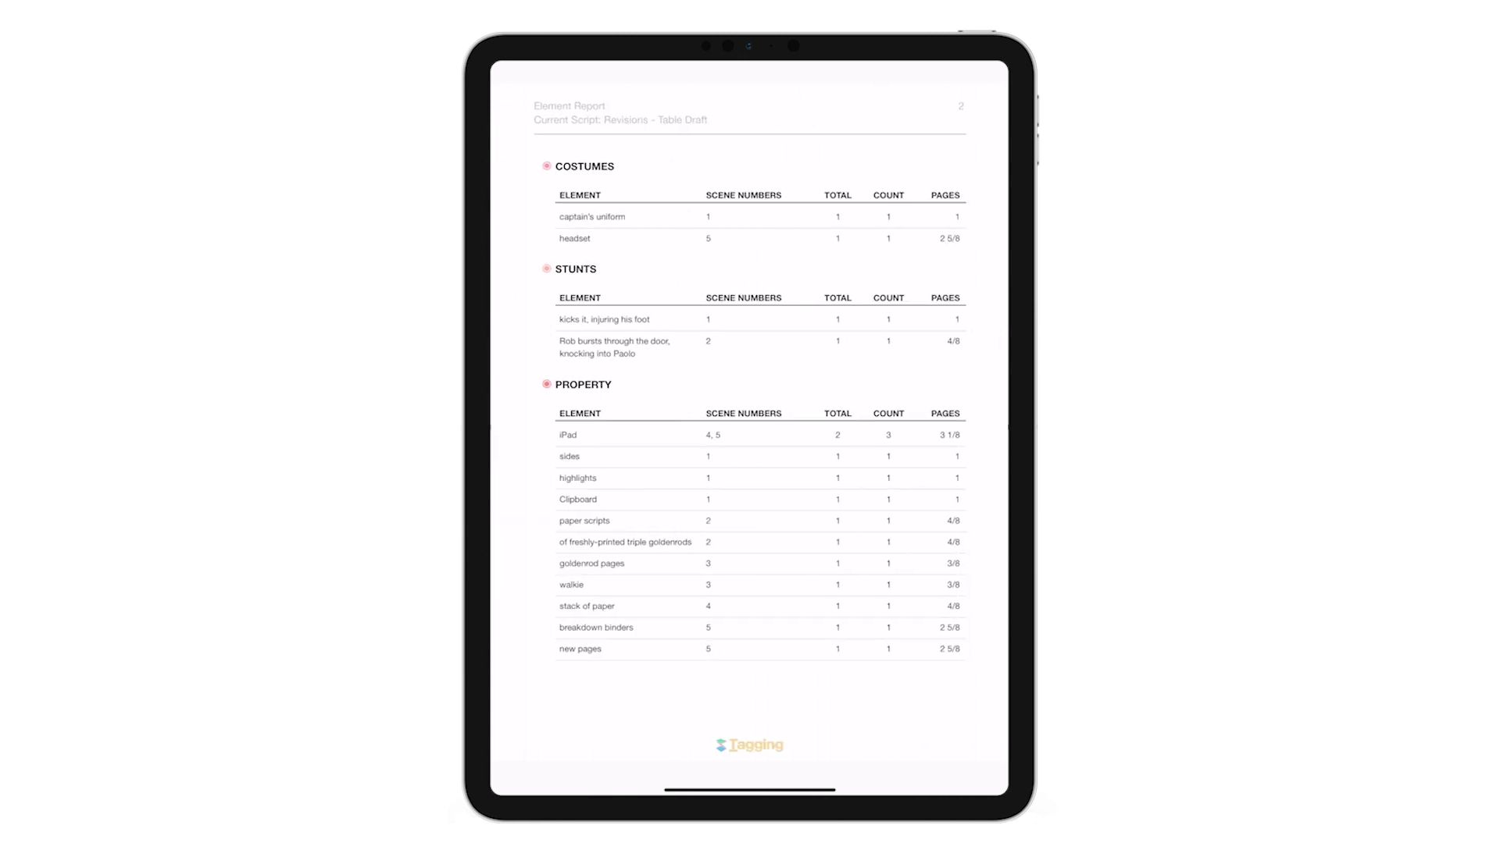